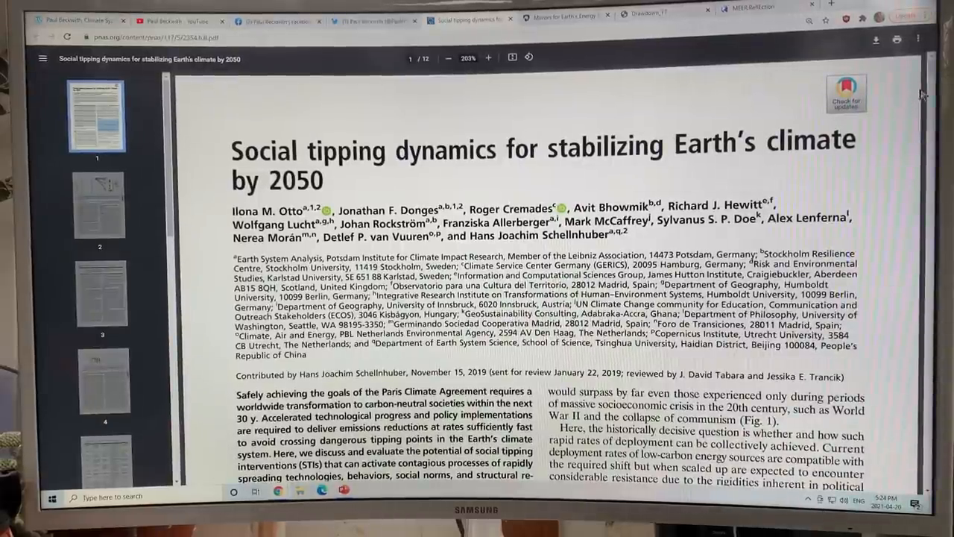
Scroll to Figure 1 on page 2 and highlight 'preindustrial' in its caption
scroll(down, 3)
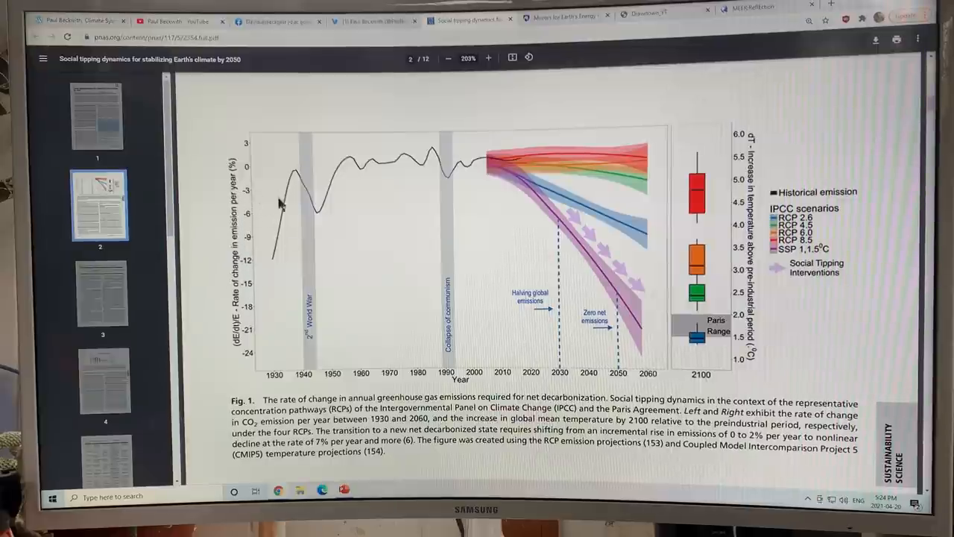
mouse_move(524, 173)
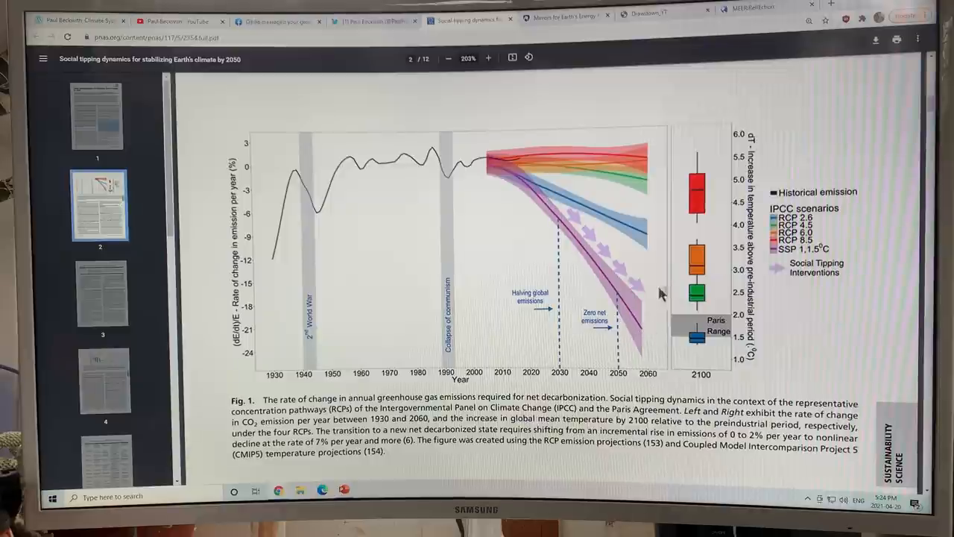
mouse_move(679, 350)
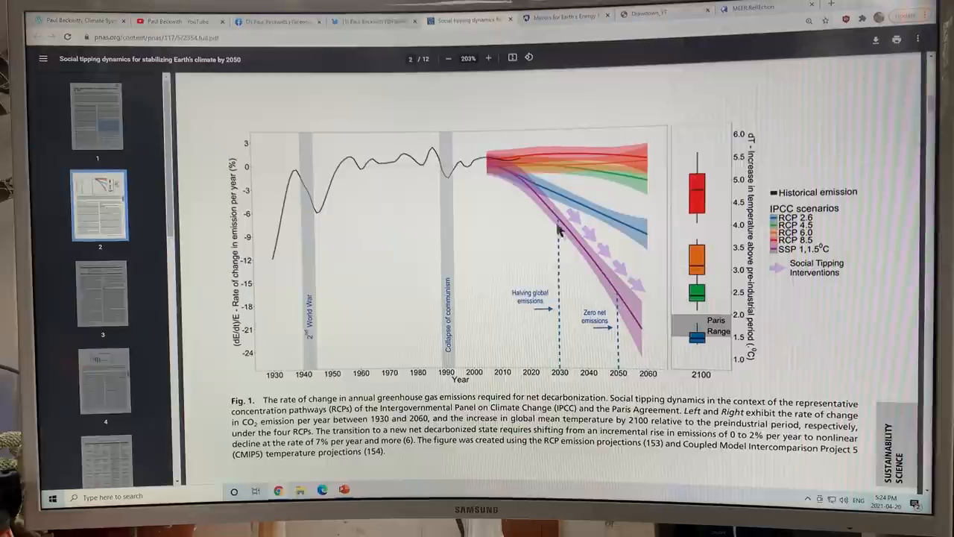
mouse_move(644, 309)
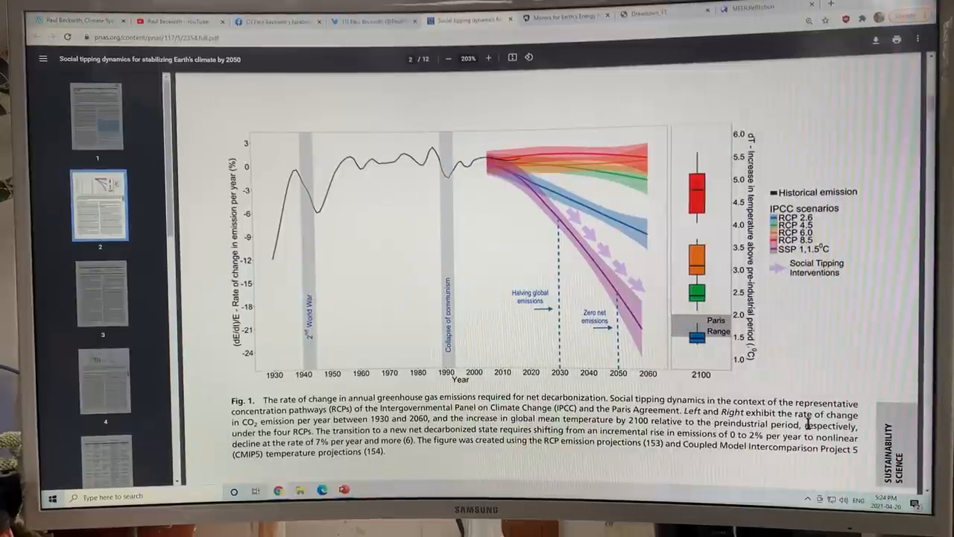
double_click(739, 423)
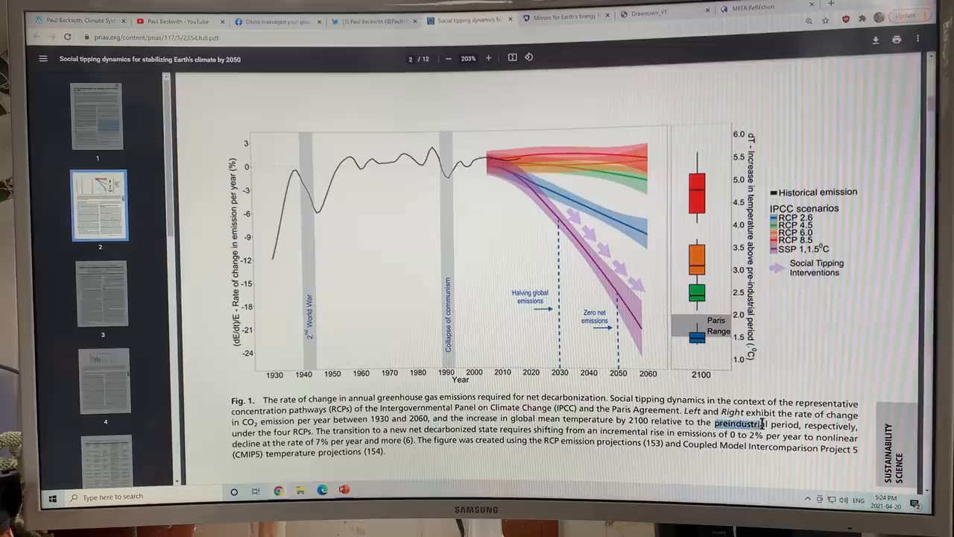
Scroll past pages 3 and 4 to Table 2's candidate tipping elements on page 5
scroll(down, 3)
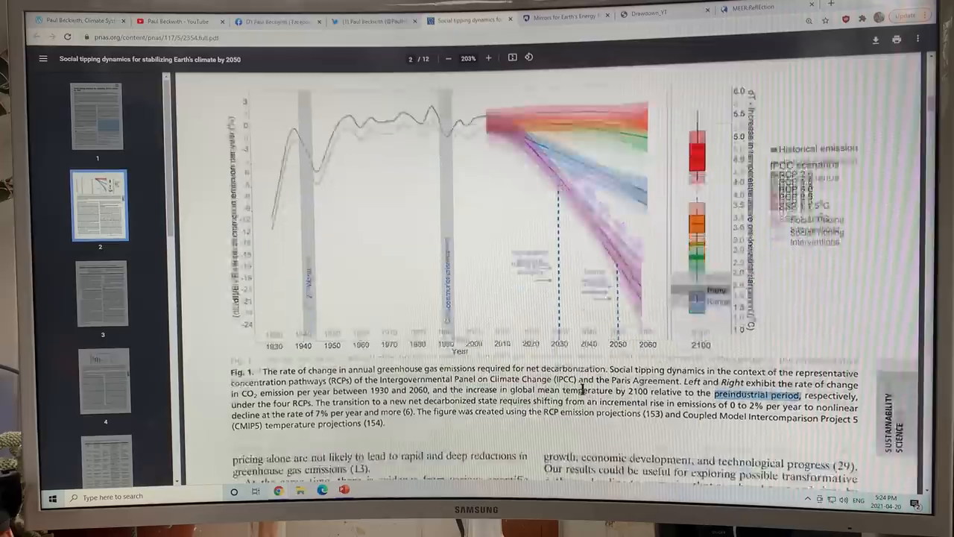
scroll(down, 3)
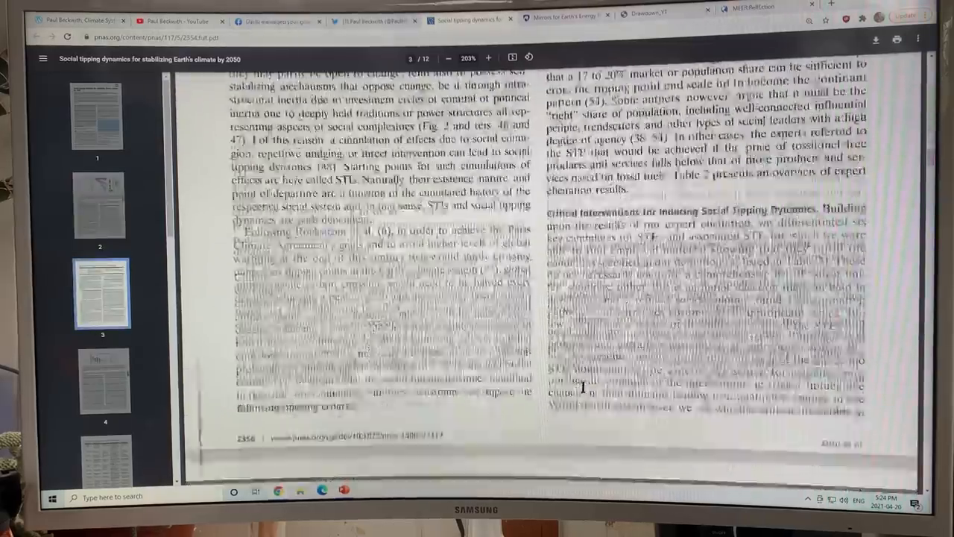
scroll(down, 3)
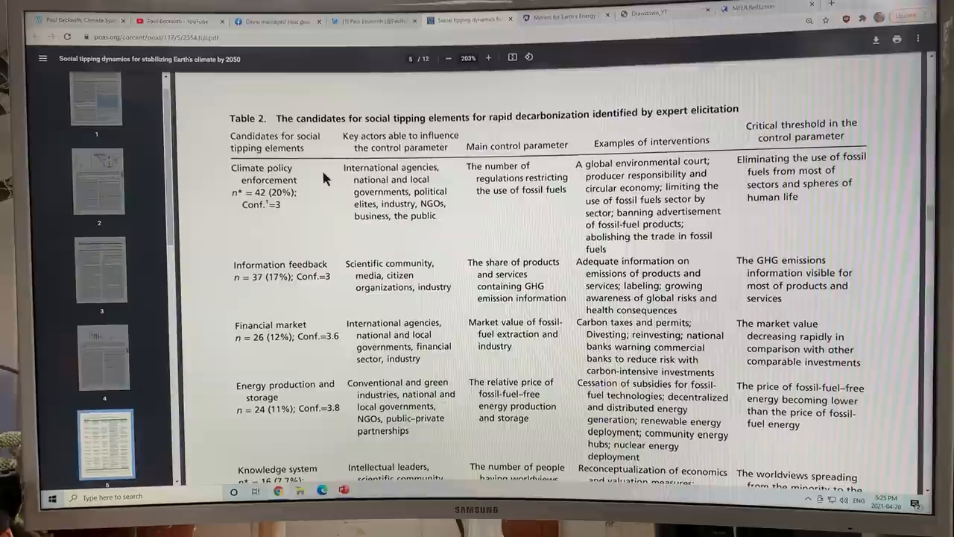
Scroll row by row through Table 2 and on to Table 3's synthesis on page 6
scroll(down, 3)
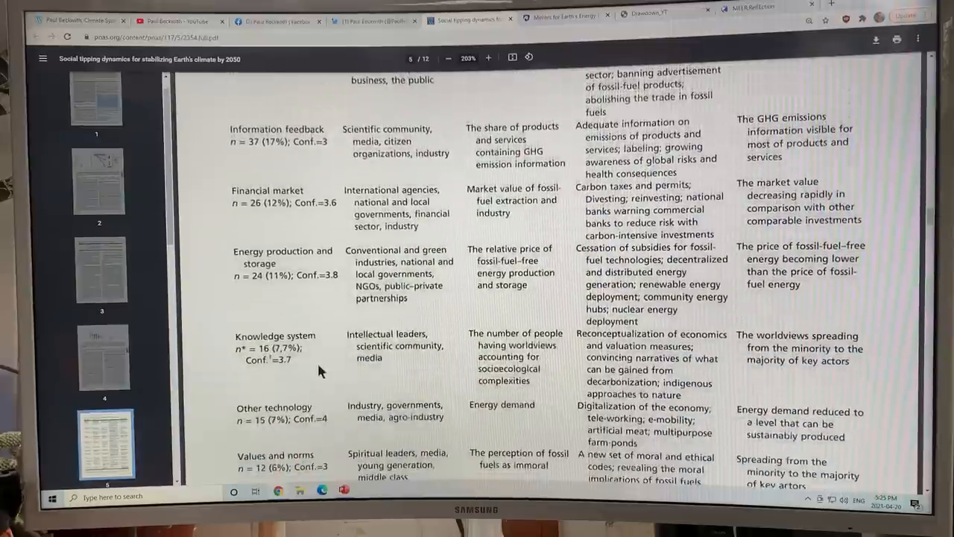
scroll(down, 3)
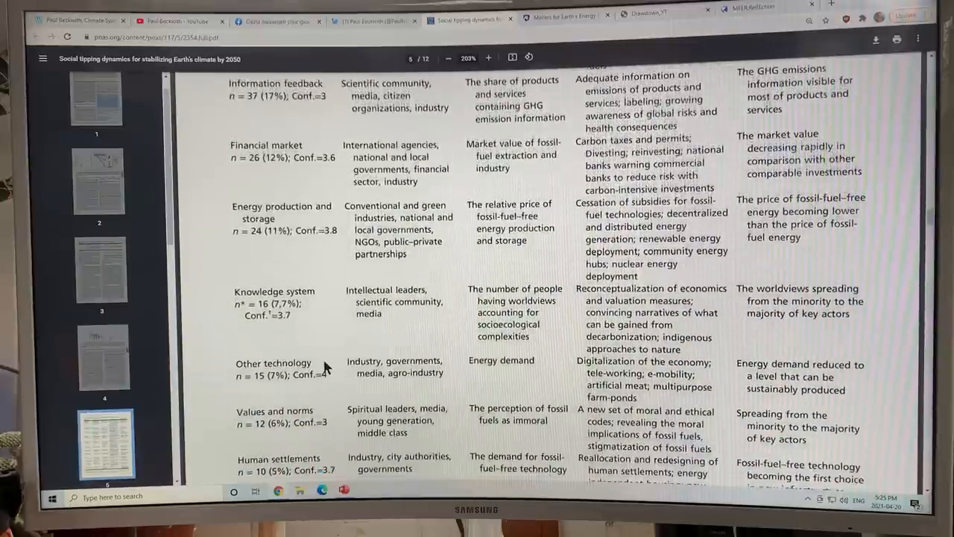
scroll(down, 3)
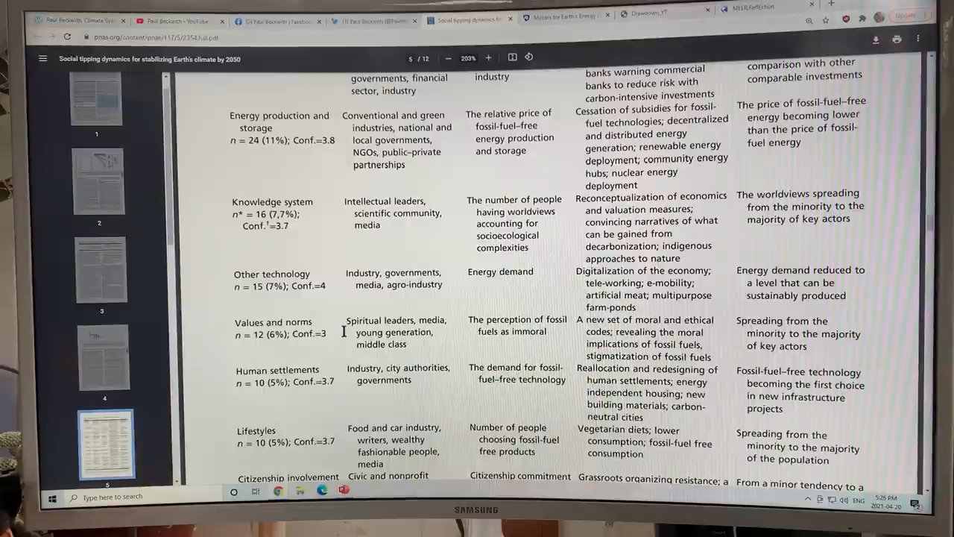
scroll(down, 3)
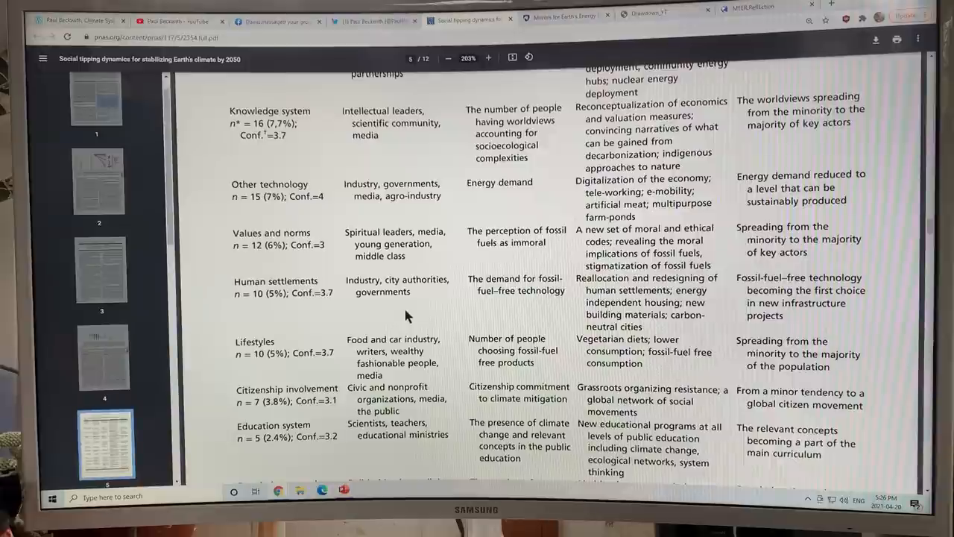
scroll(down, 3)
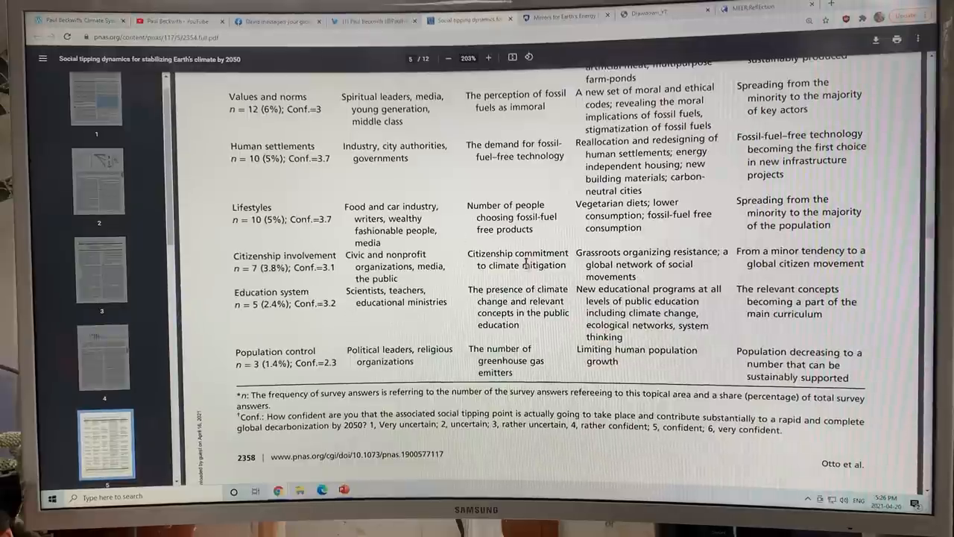
scroll(down, 3)
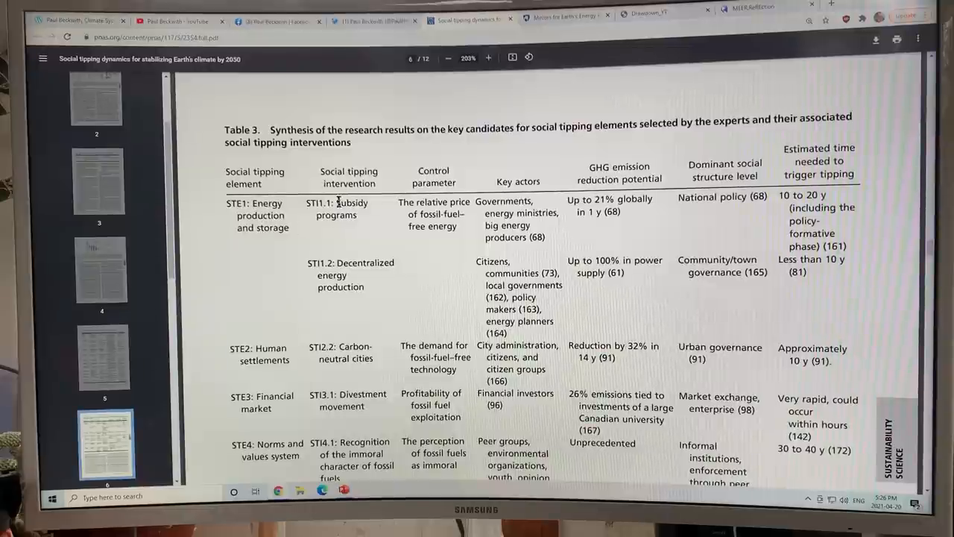
double_click(352, 202)
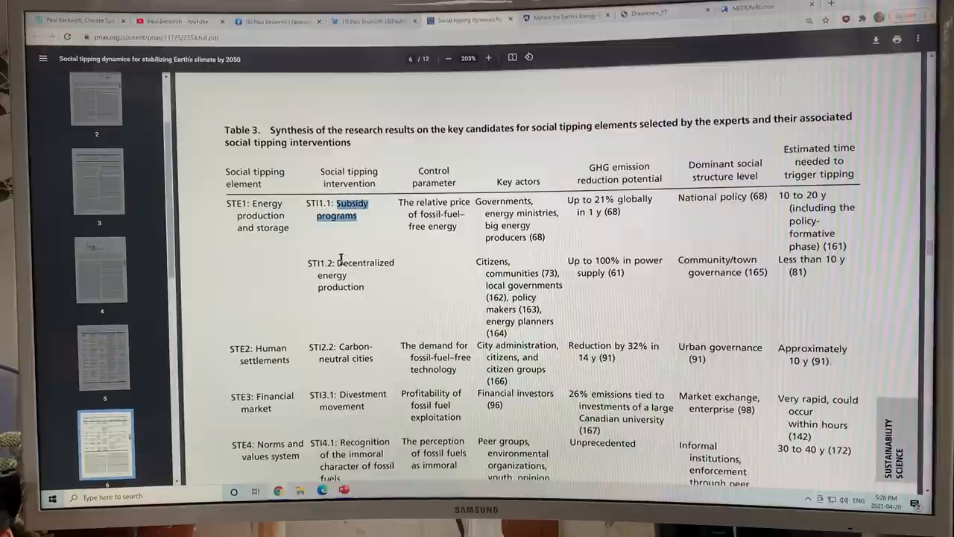
drag(307, 263, 366, 287)
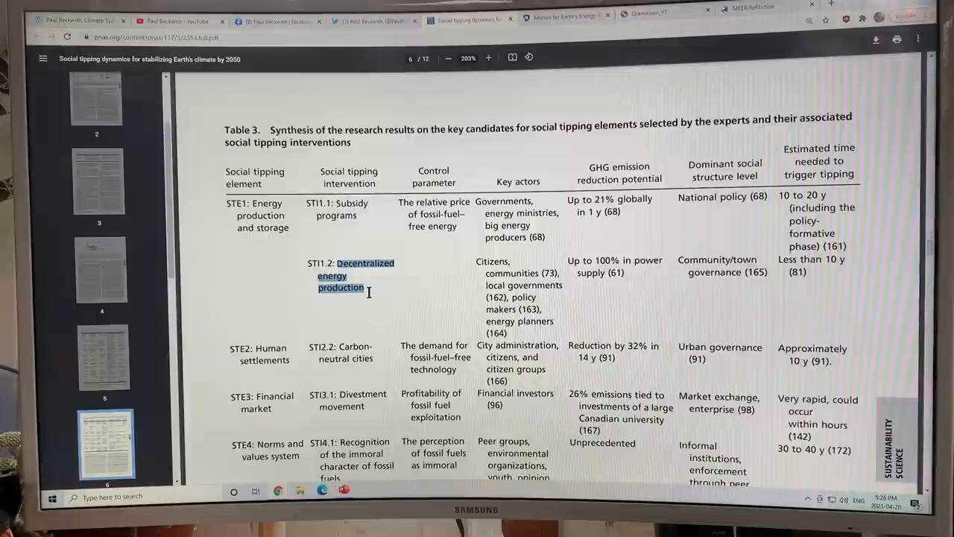
scroll(down, 3)
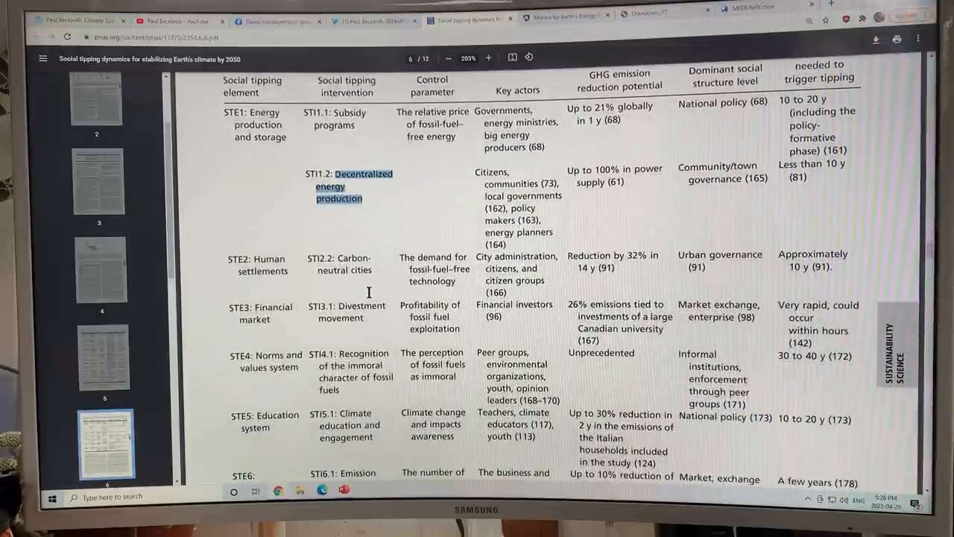
scroll(up, 3)
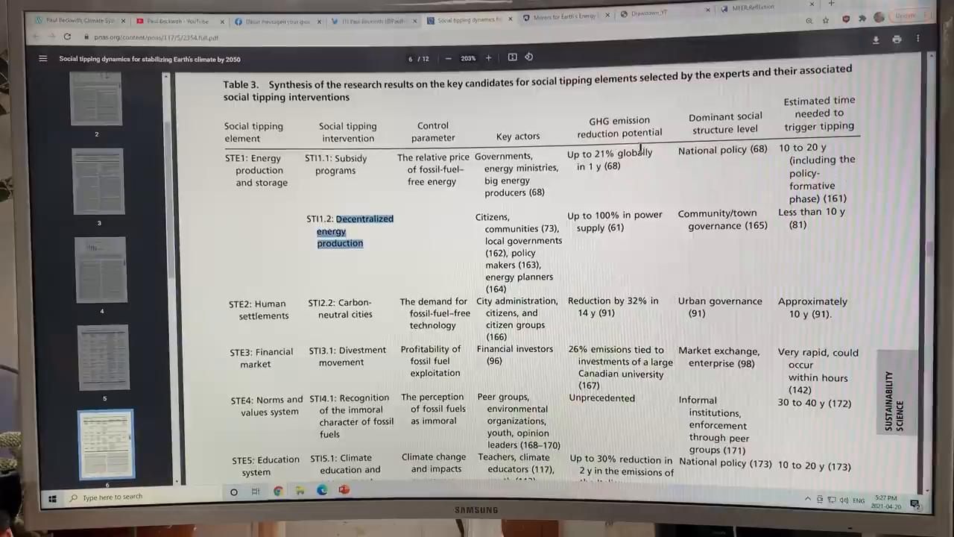
scroll(down, 3)
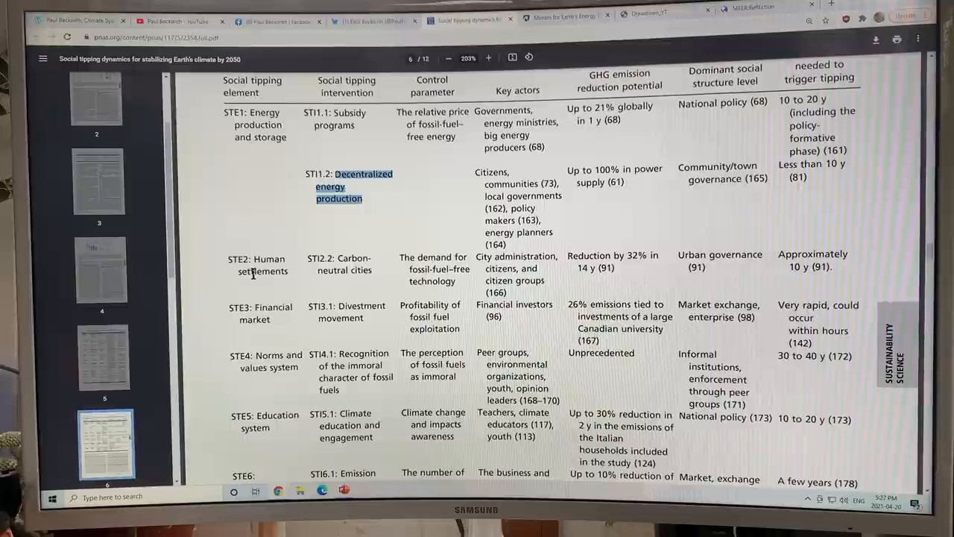
Highlight the STI3.1 financial-market row and its Divestment movement intervention
scroll(down, 3)
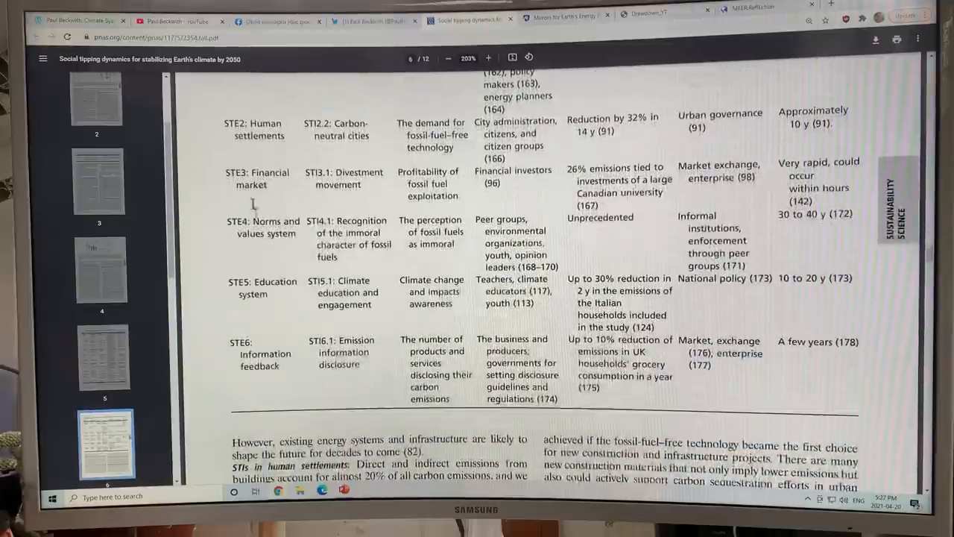
double_click(251, 179)
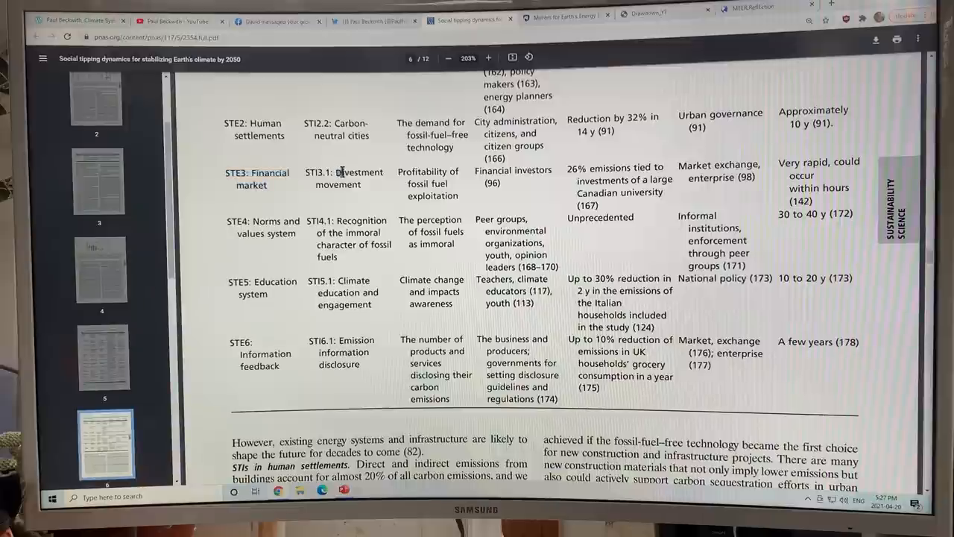
double_click(357, 173)
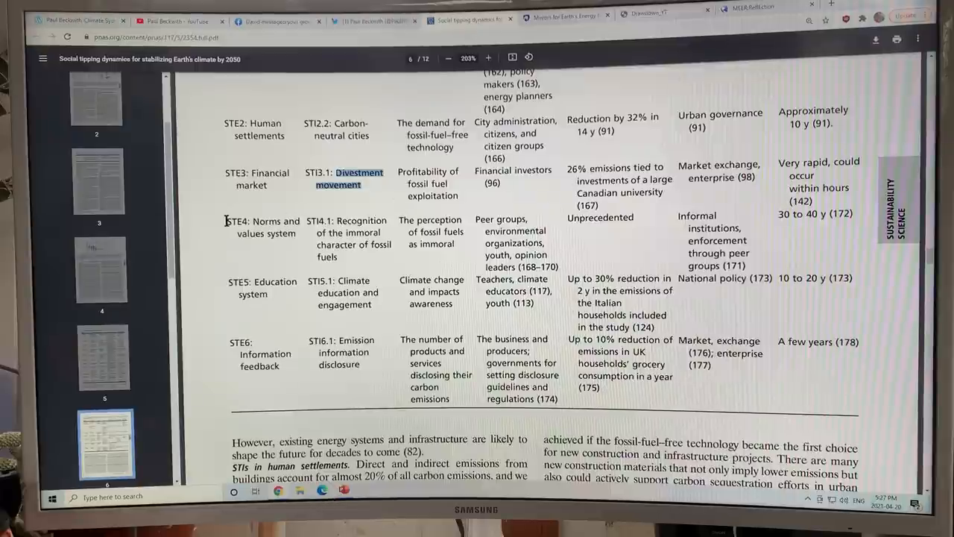
Highlight STE4 Norms and values, STE5 Education, then scroll to STE6 information feedback
double_click(263, 221)
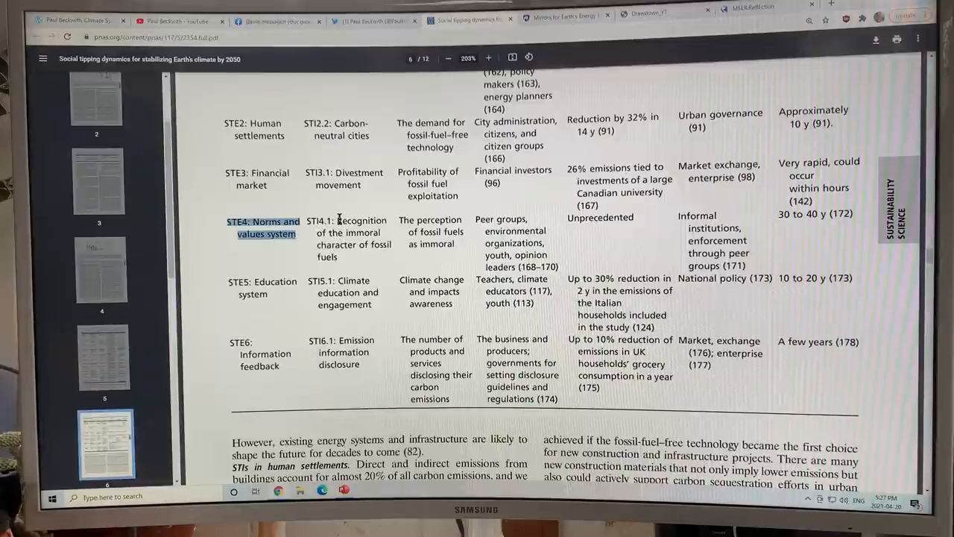
drag(337, 221, 342, 256)
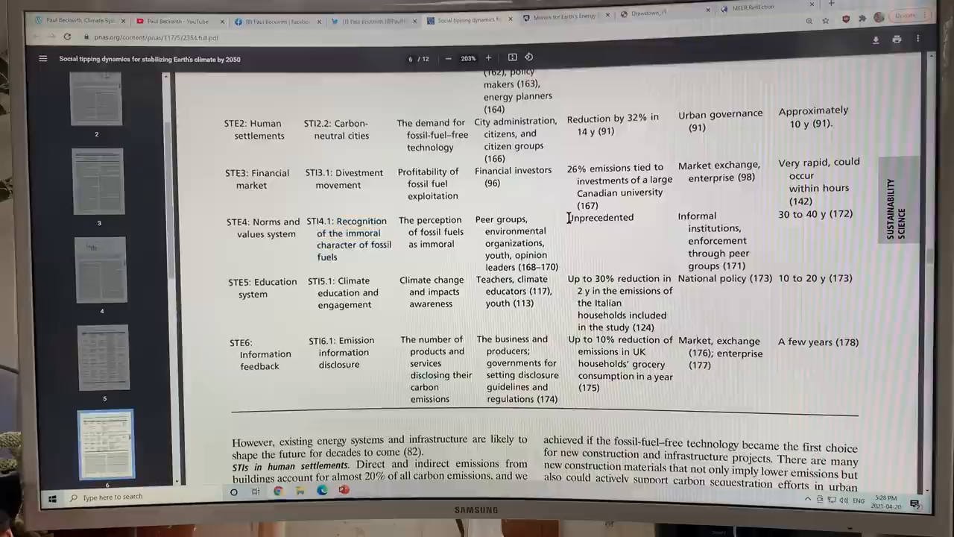
double_click(599, 218)
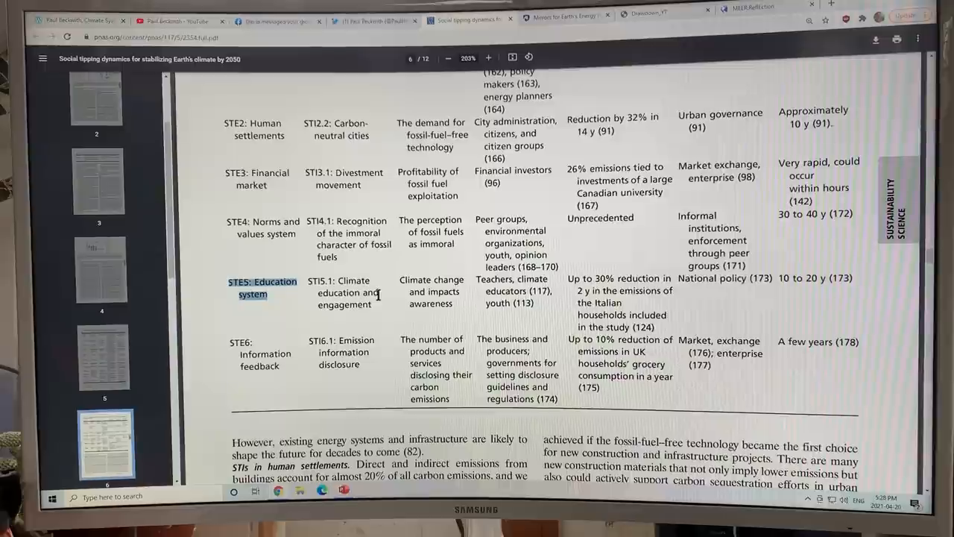
mouse_move(396, 304)
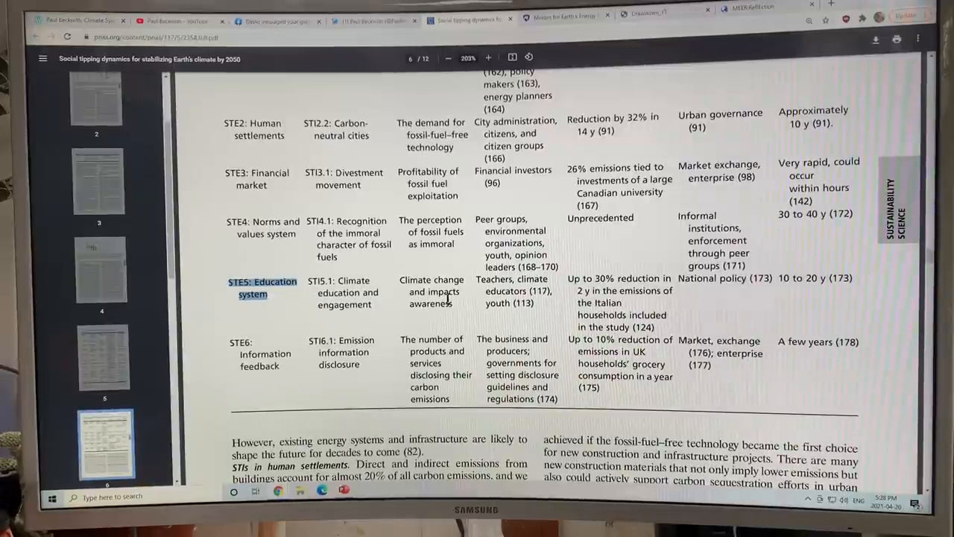
scroll(down, 3)
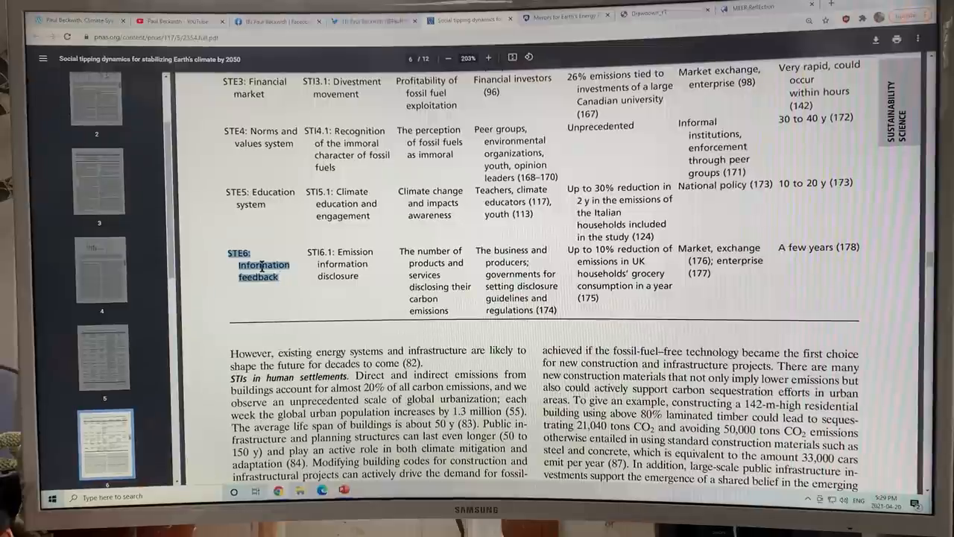
Zoom from 250% to 300% and frame Figure 3's tipping-elements diagram on screen
scroll(down, 3)
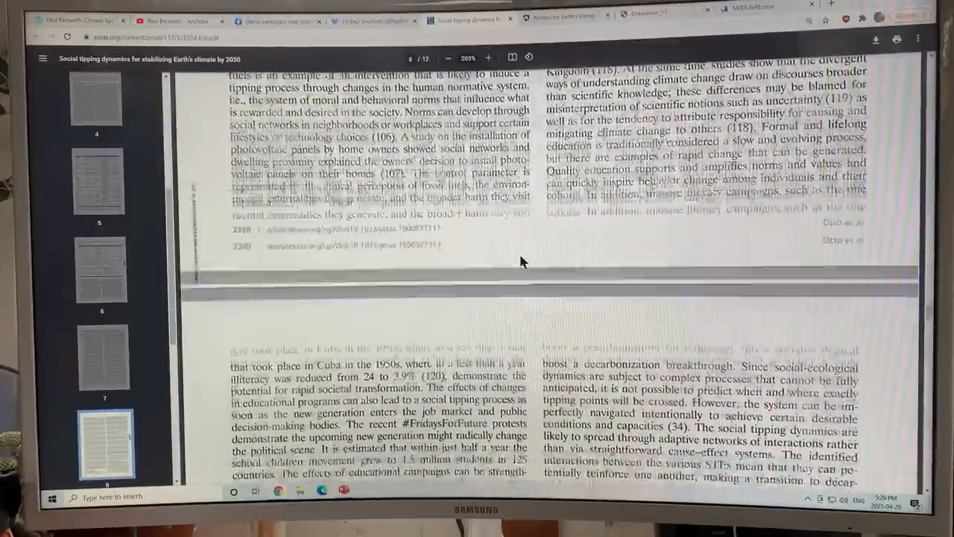
scroll(down, 3)
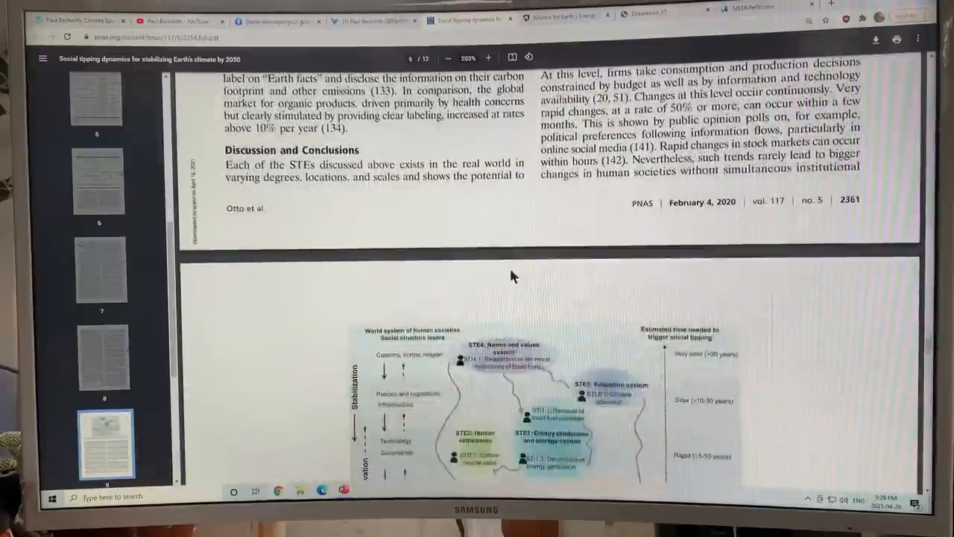
scroll(down, 3)
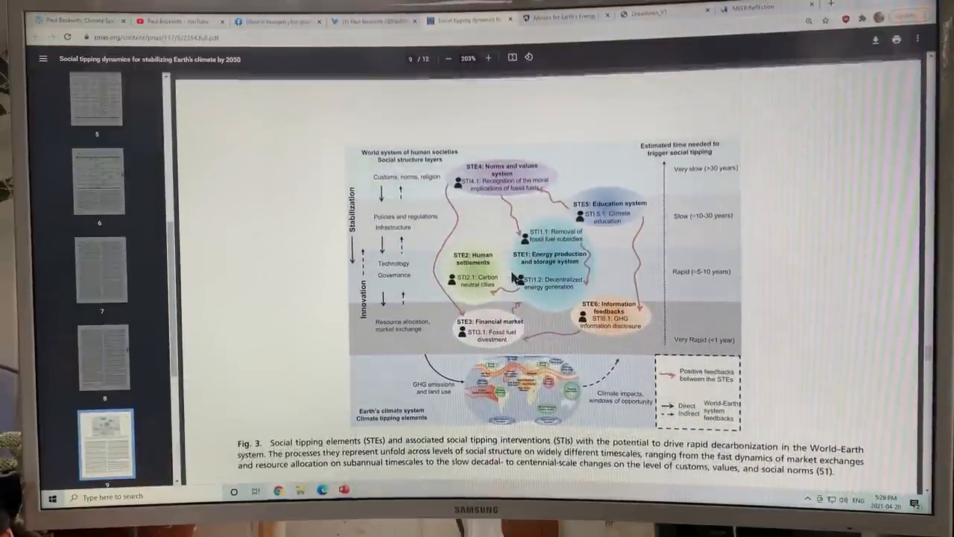
scroll(down, 3)
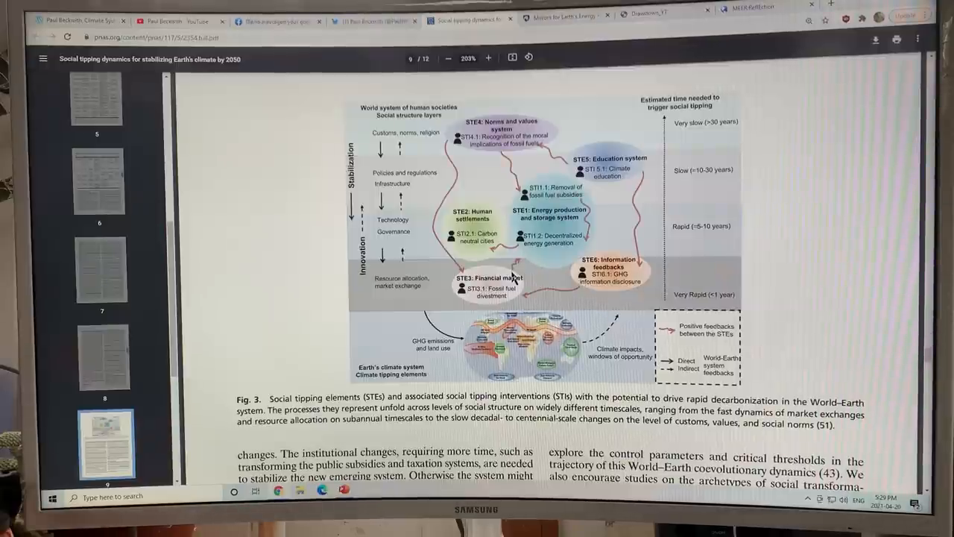
click(489, 58)
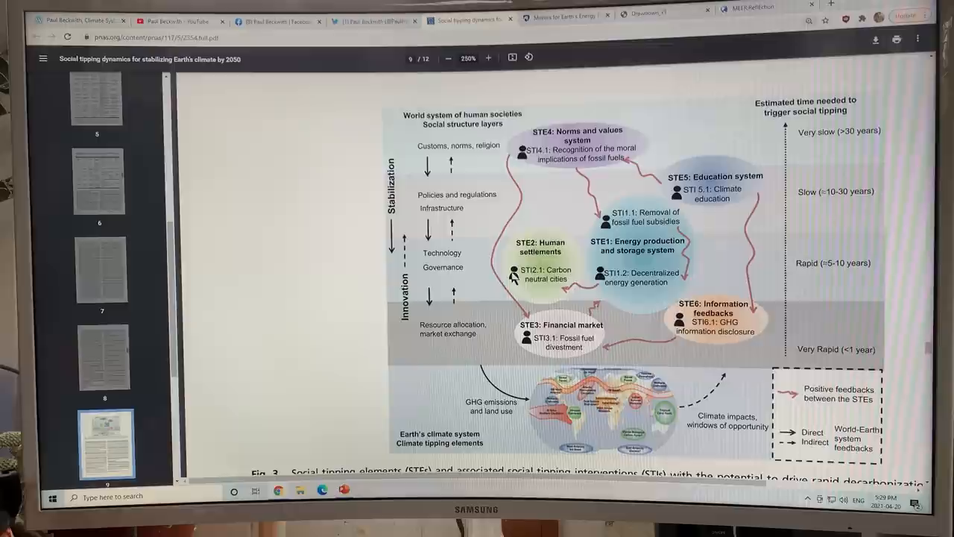
click(488, 58)
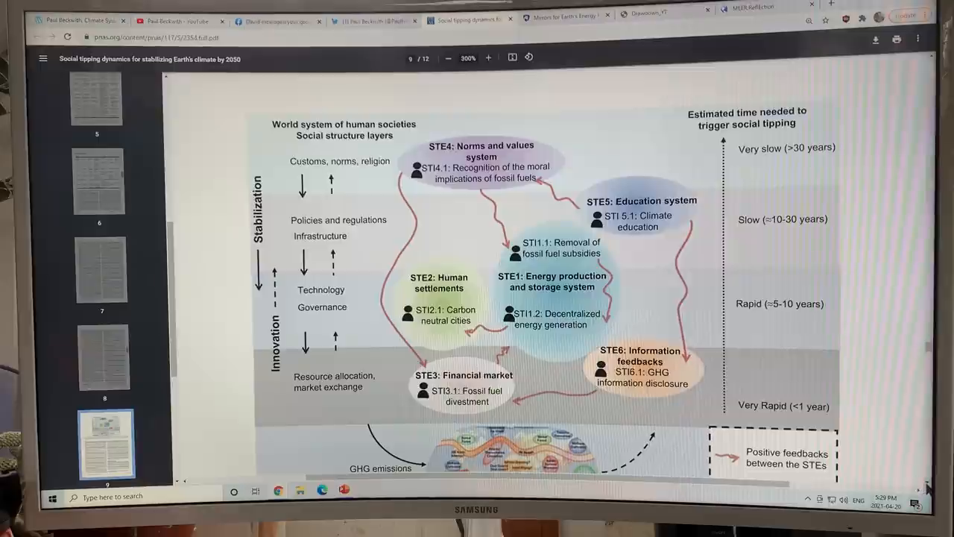
scroll(down, 3)
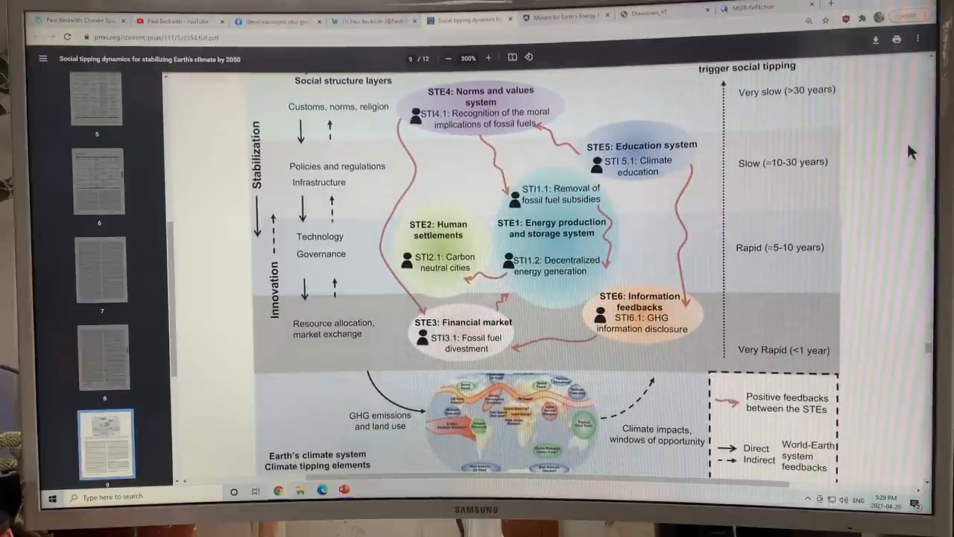
scroll(down, 3)
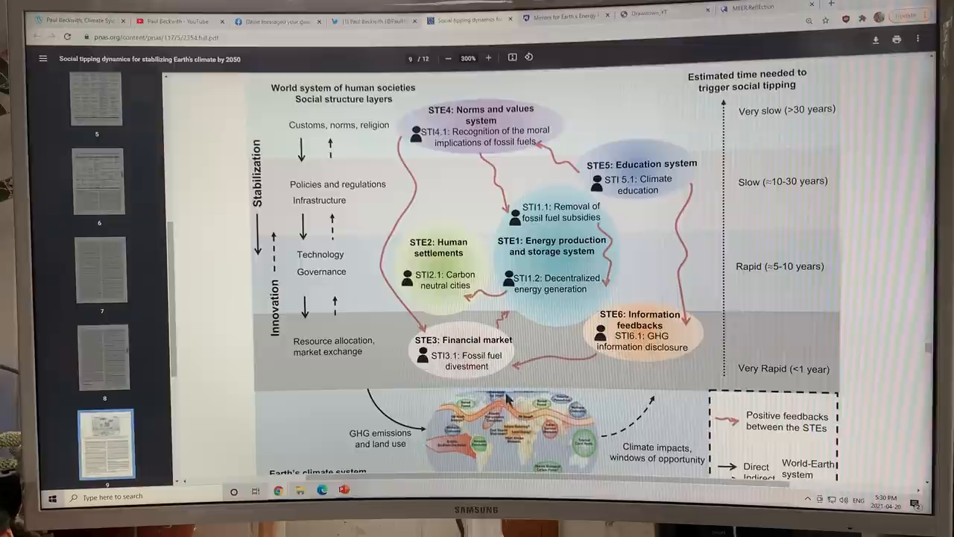
mouse_move(471, 418)
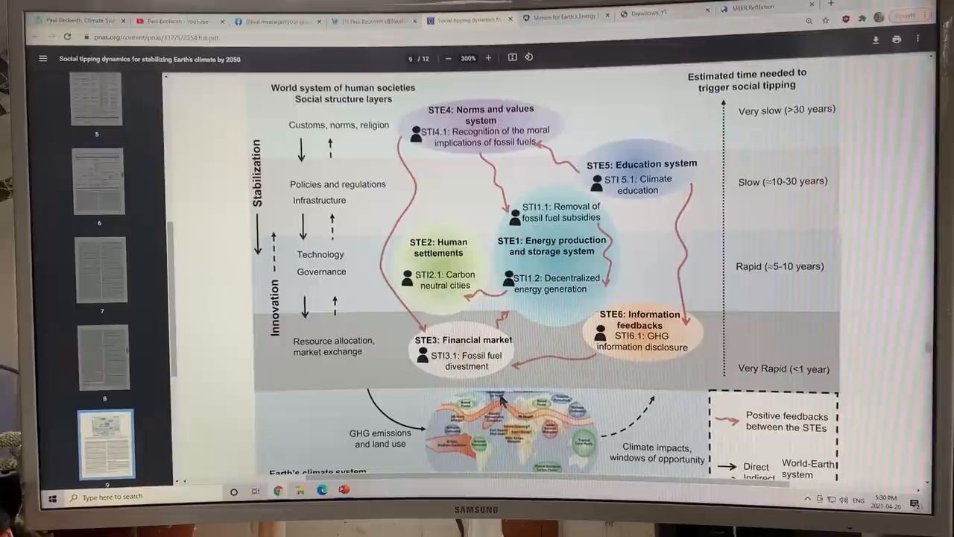
mouse_move(508, 401)
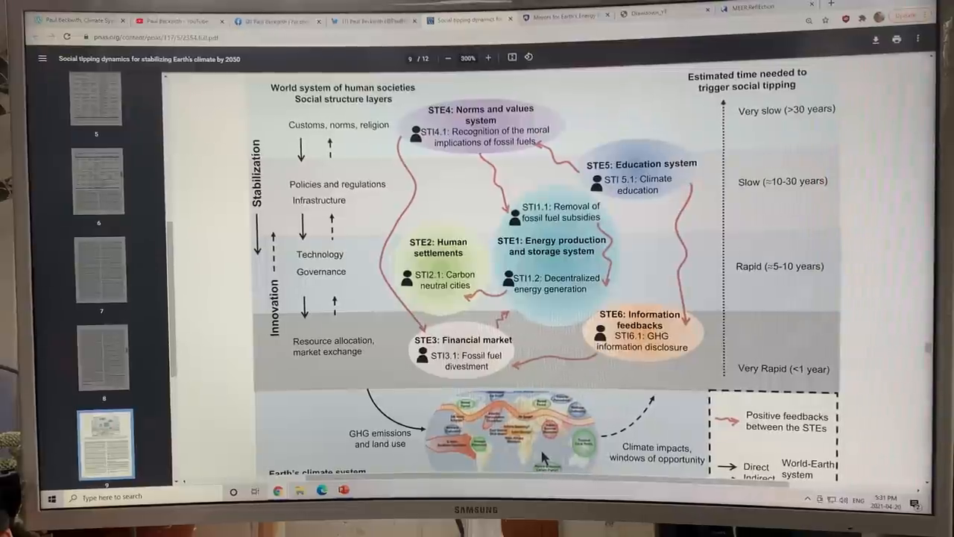
scroll(down, 3)
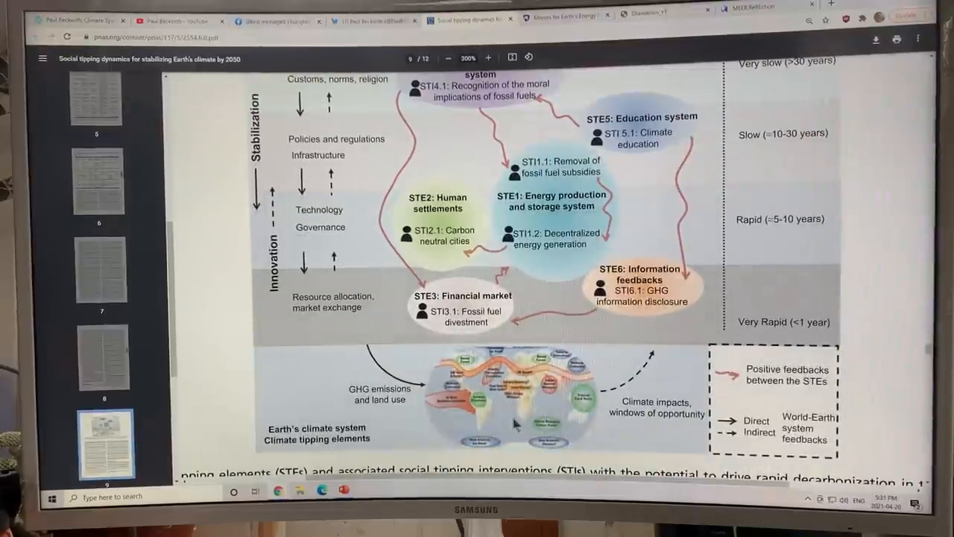
mouse_move(380, 441)
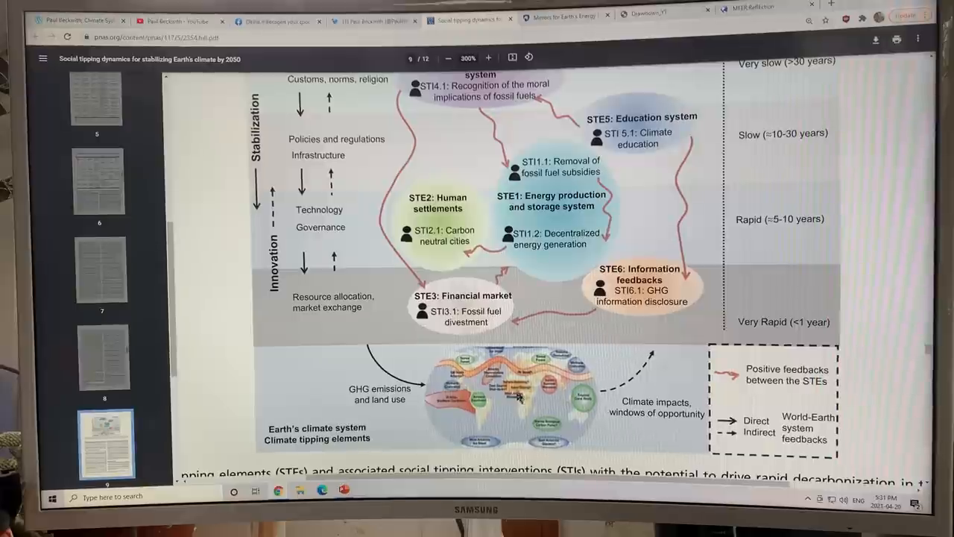
mouse_move(510, 440)
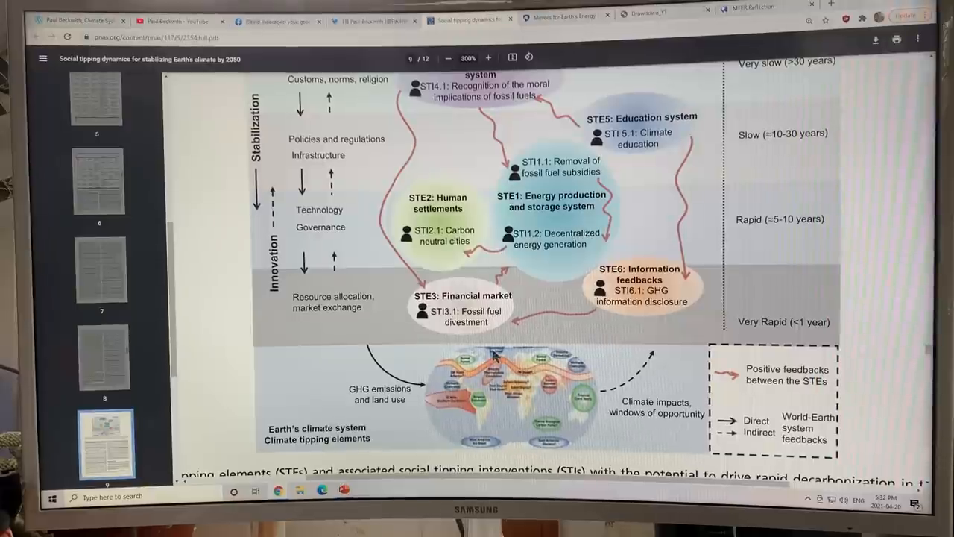
scroll(down, 3)
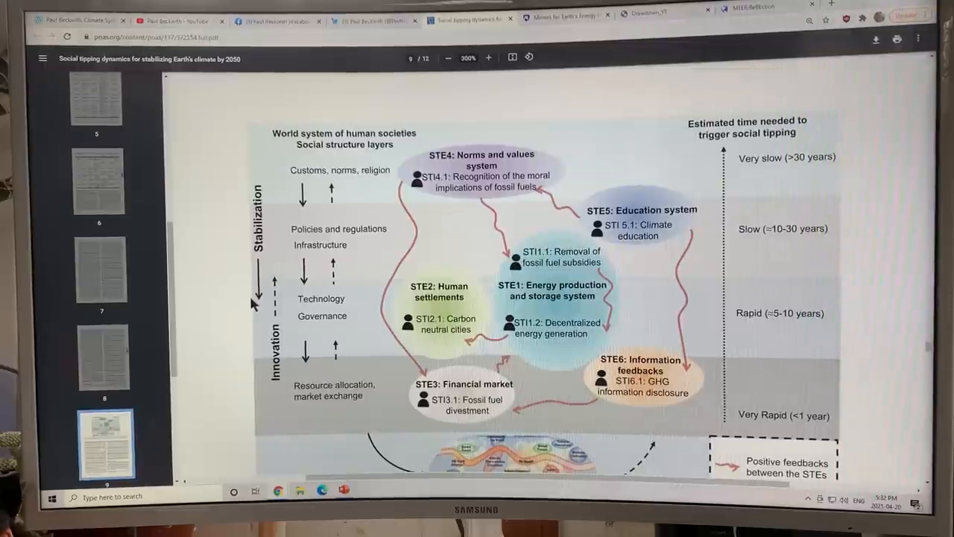
mouse_move(365, 276)
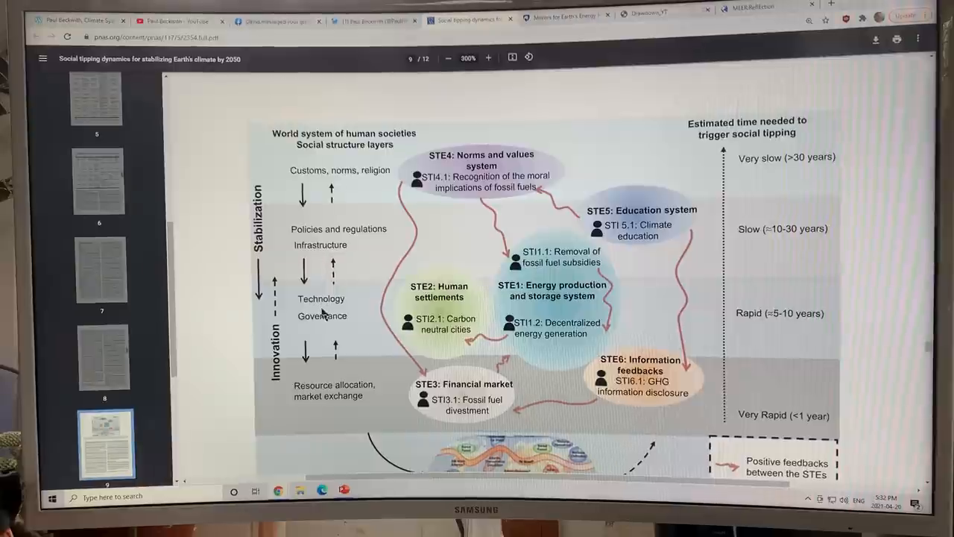
mouse_move(334, 406)
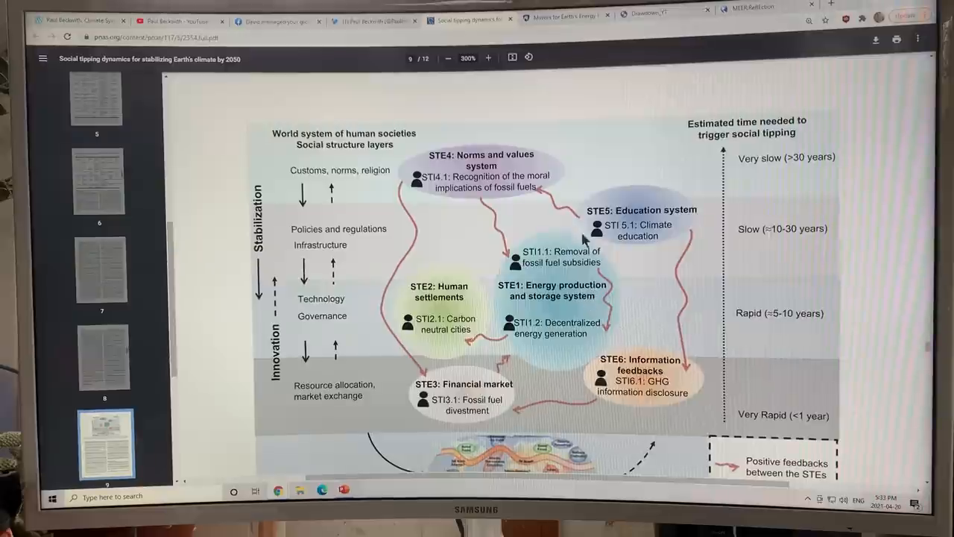
mouse_move(544, 360)
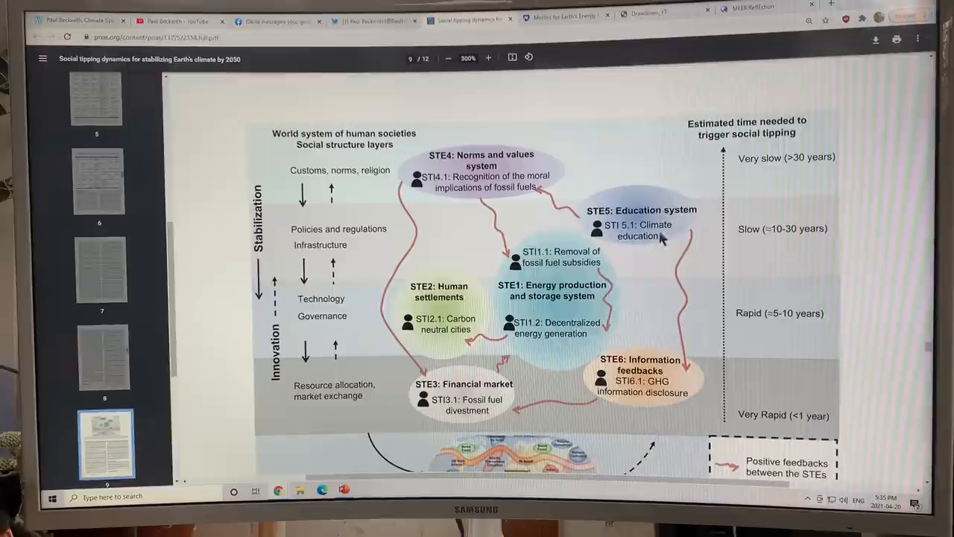
mouse_move(659, 214)
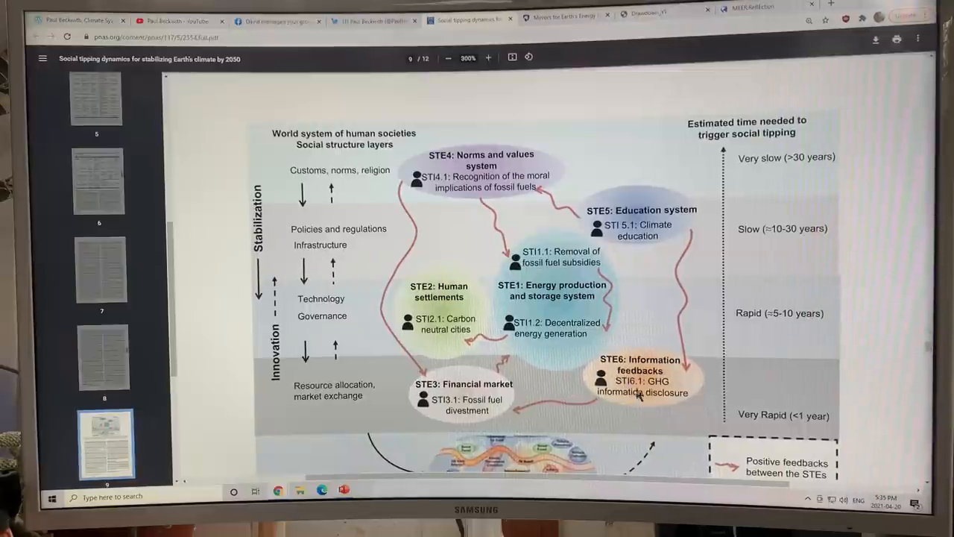
mouse_move(674, 370)
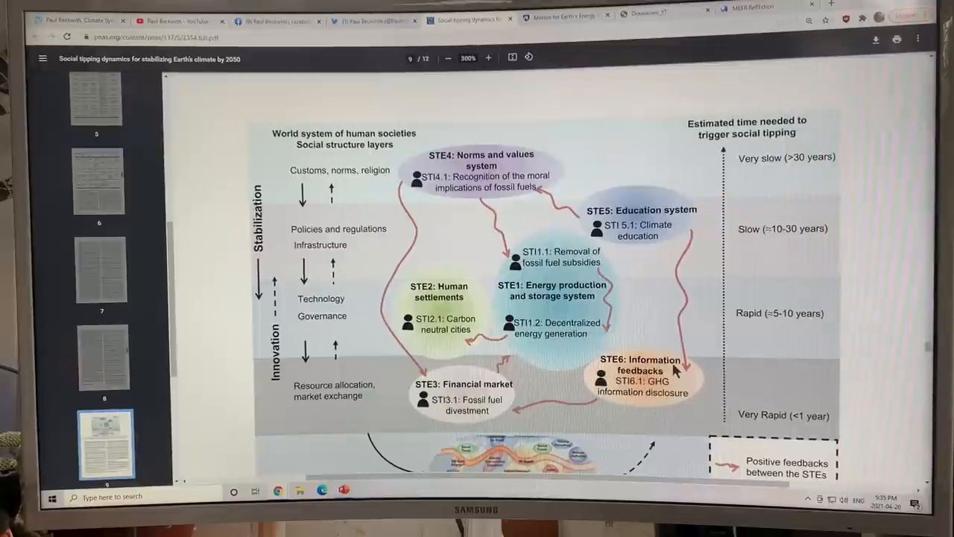